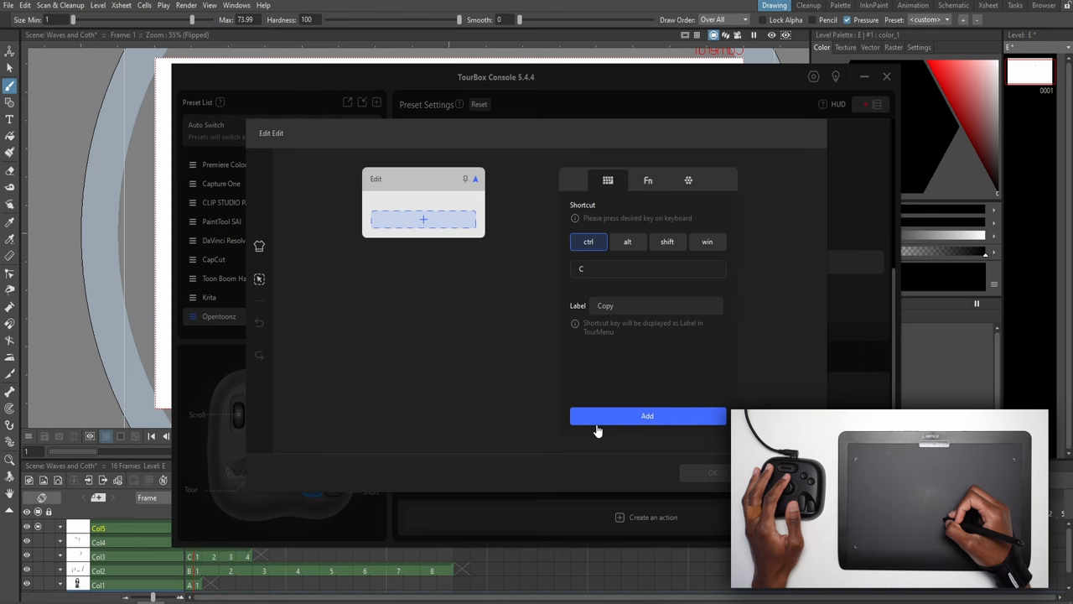
Save the Ctrl+C shortcut labelled Copy into the OpenToonz preset.
left_click(648, 416)
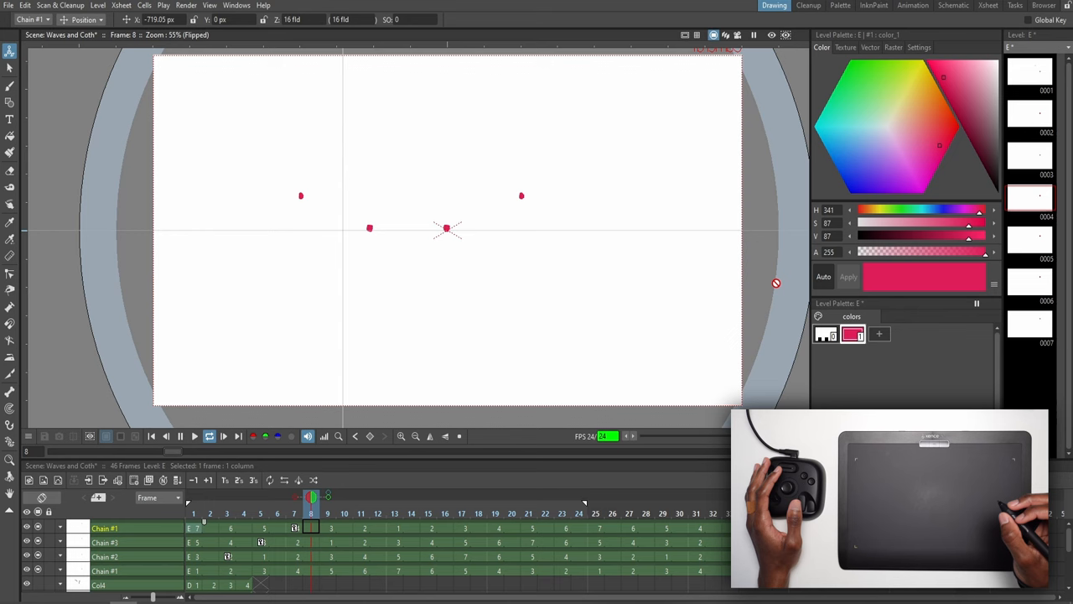
Select the Xsheet cell above the Chain columns to draw the wave line on.
left_click(181, 435)
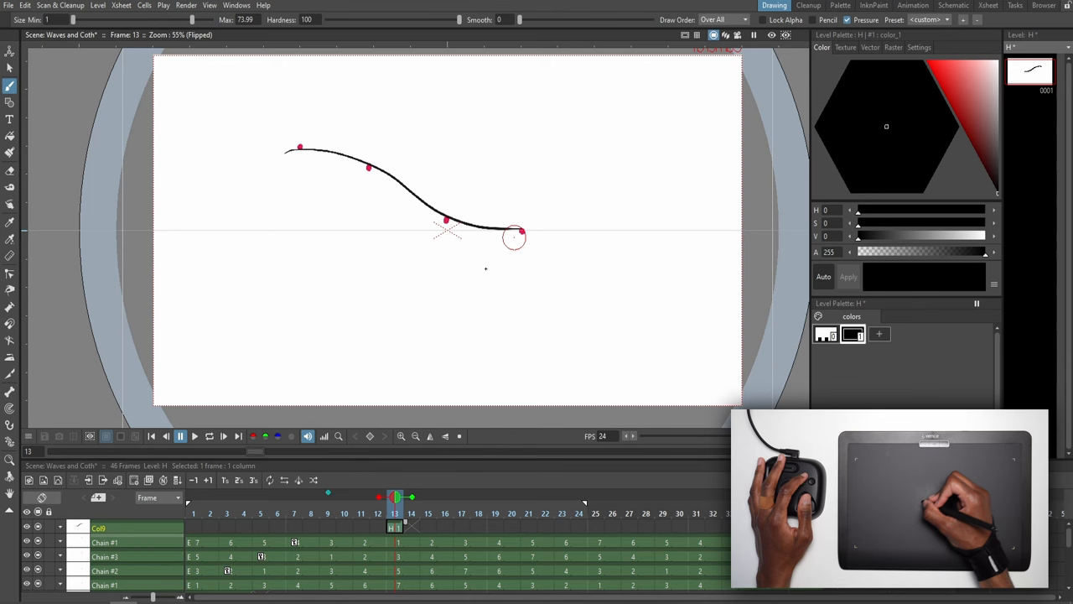
Trace a black wave curve through the red chain points on the frame.
left_click_drag(513, 238, 530, 231)
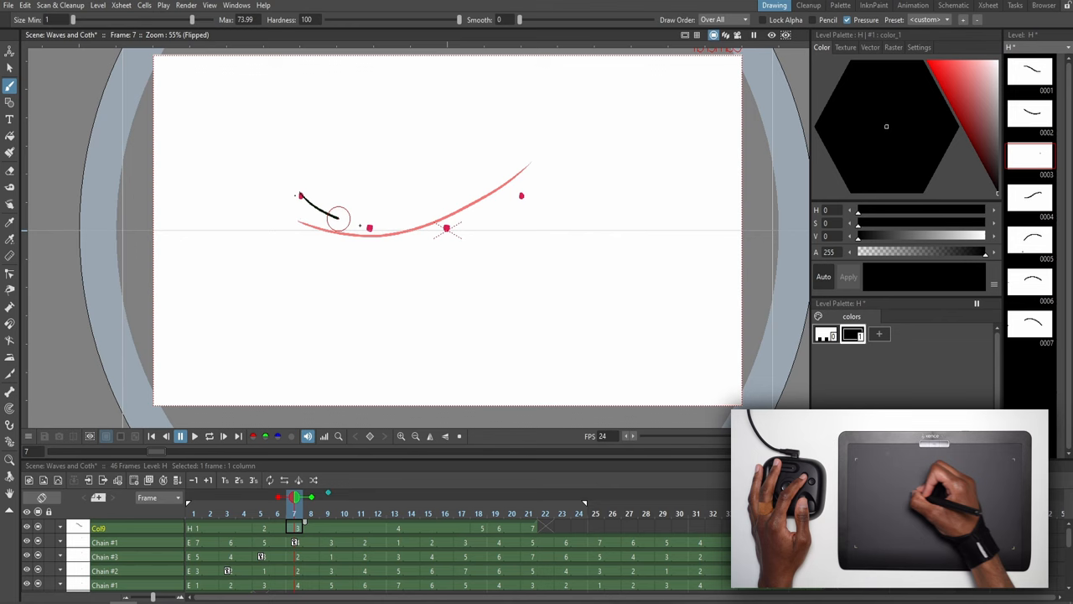
Move to the next Xsheet frame to continue the wave curve sequence.
left_click(394, 513)
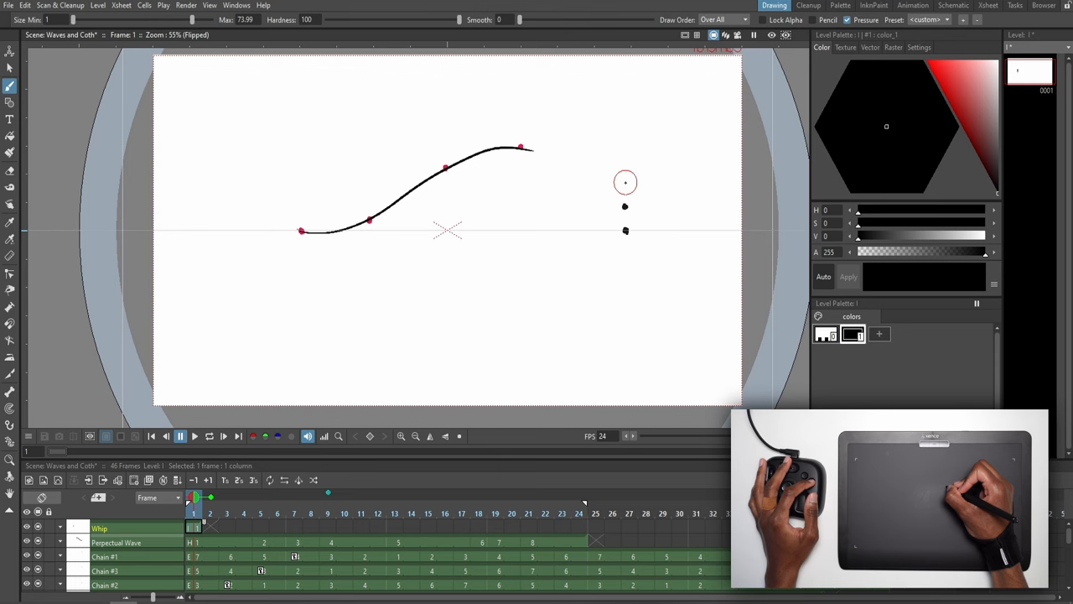
mouse_move(646, 245)
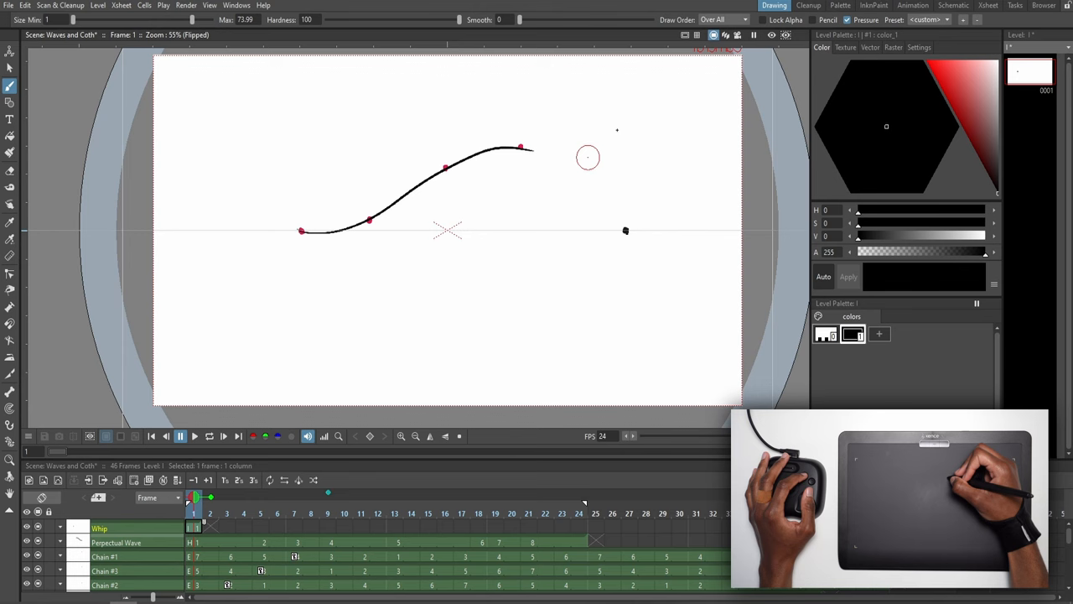
Draw the whip's first, upright and curling poses on frames 1, 5 and 7.
left_click_drag(619, 147, 624, 231)
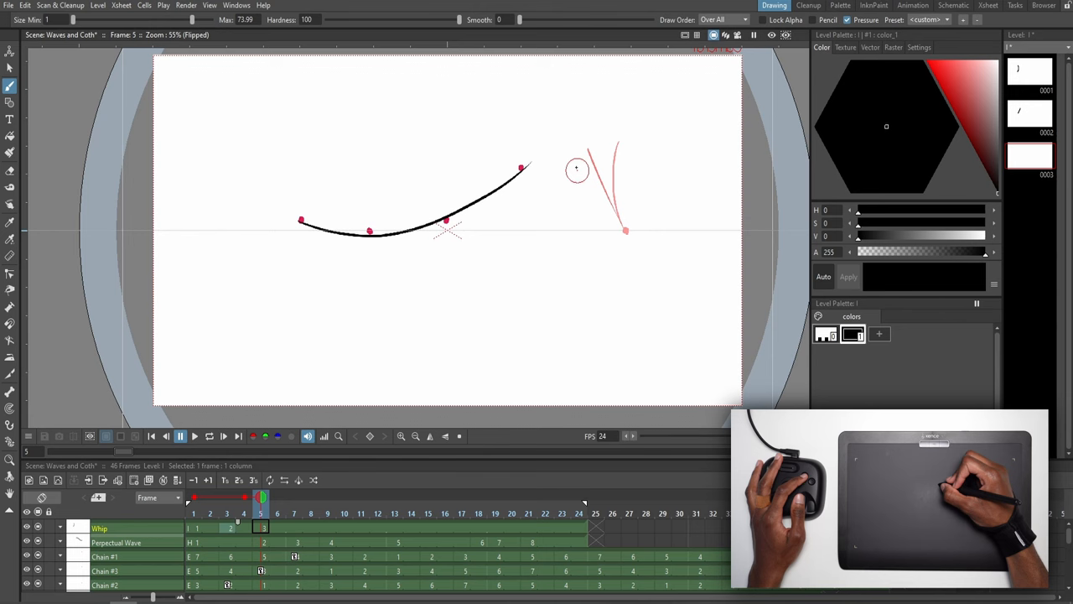
left_click_drag(579, 171, 604, 227)
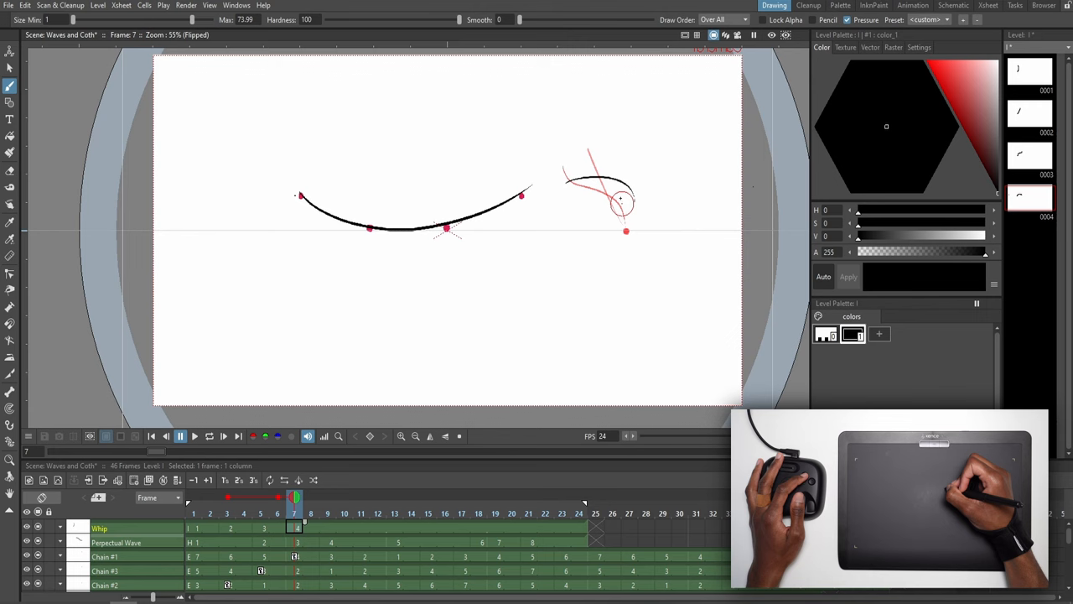
left_click_drag(587, 176, 624, 210)
type("Jump")
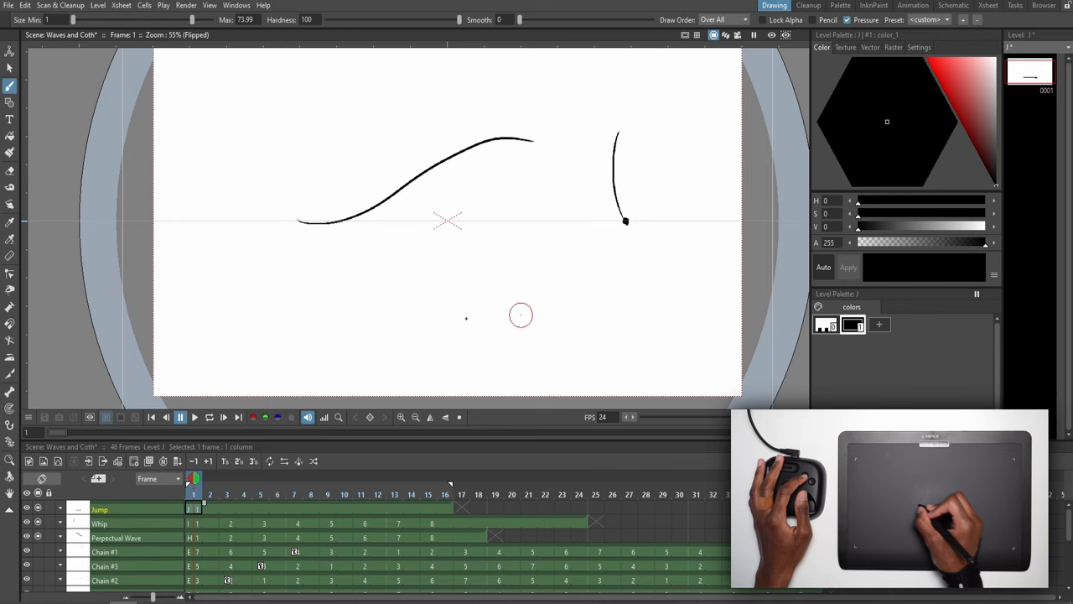
Stroke the first curved whip line on frame 1 of the Whip level.
left_click_drag(368, 309, 579, 310)
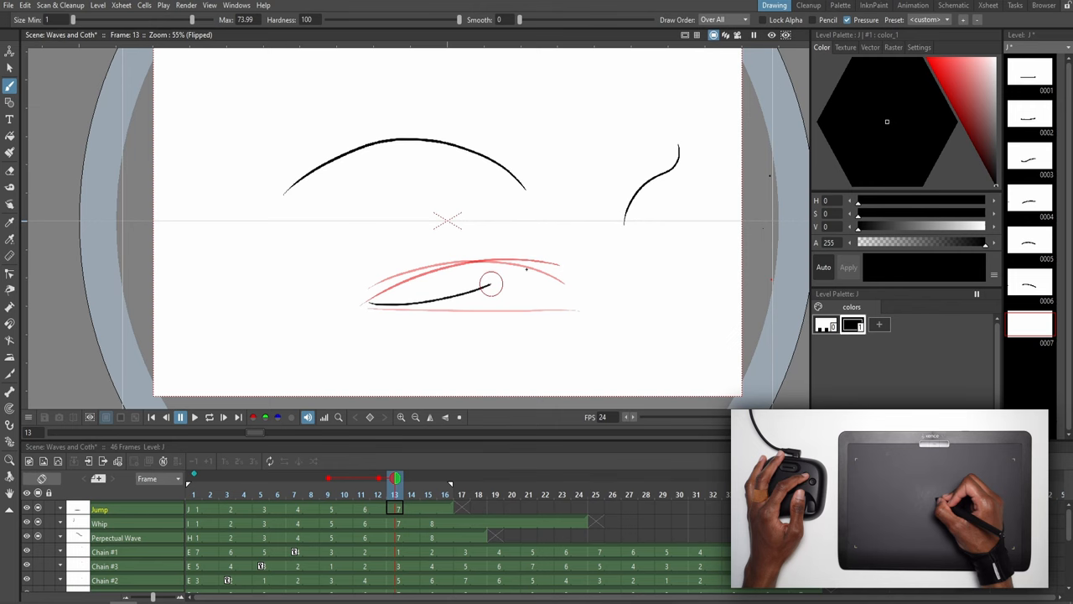
Draw the next whip pose over onion skin, then review an earlier frame.
left_click_drag(490, 285, 378, 308)
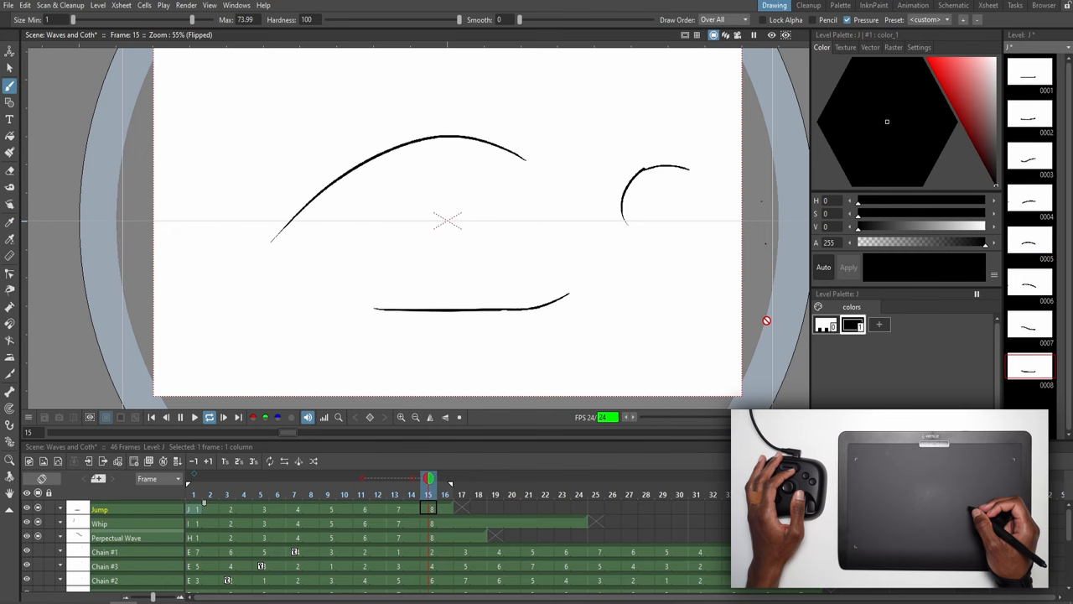
left_click(312, 480)
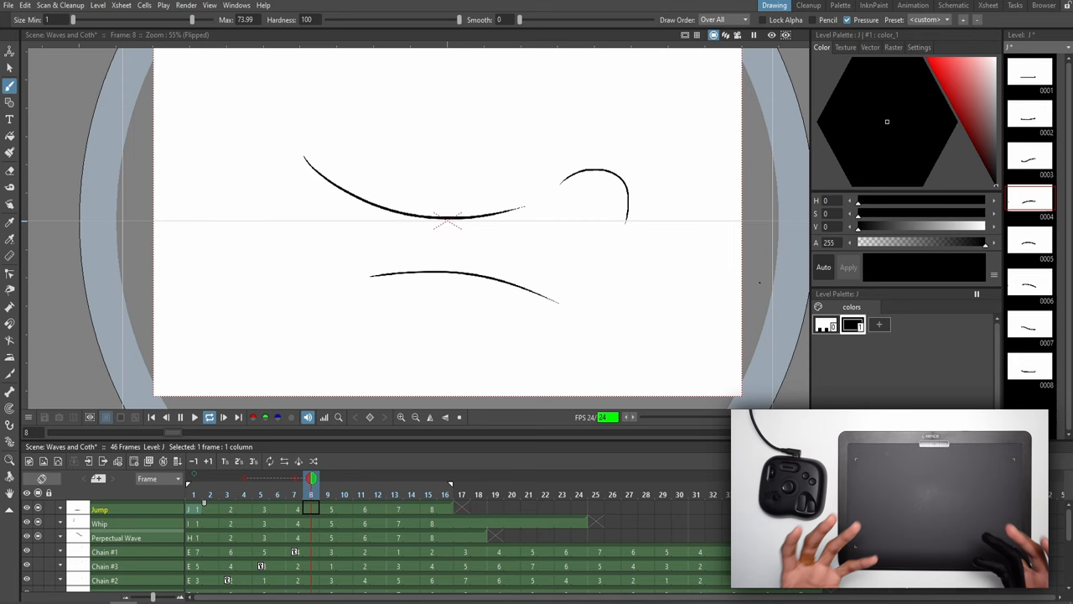
left_click(444, 493)
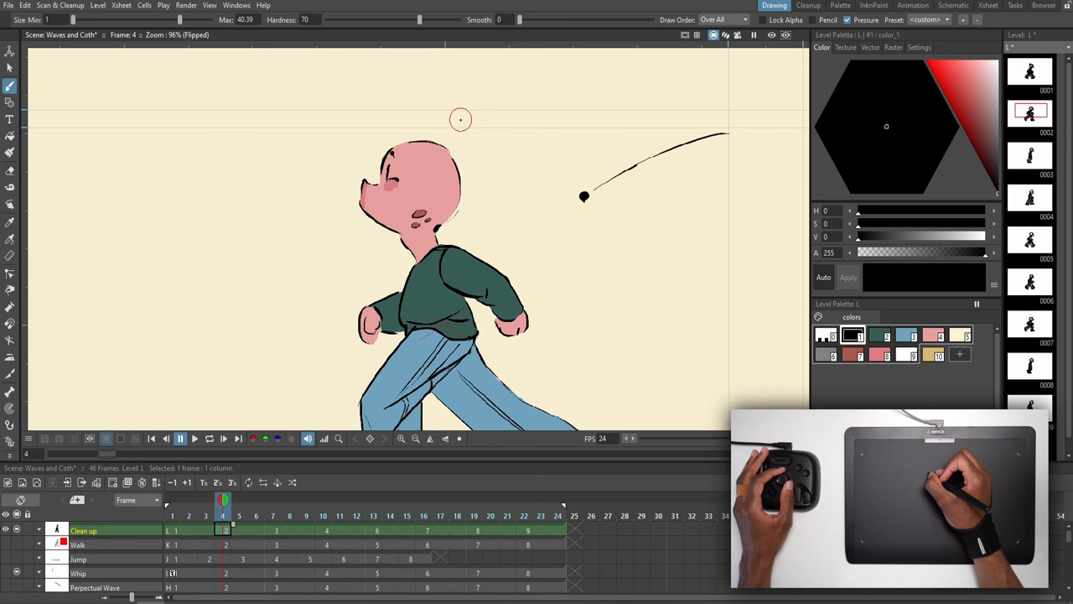
Select the Clean up column cell in the walk cycle scene for the ear stroke.
left_click(305, 516)
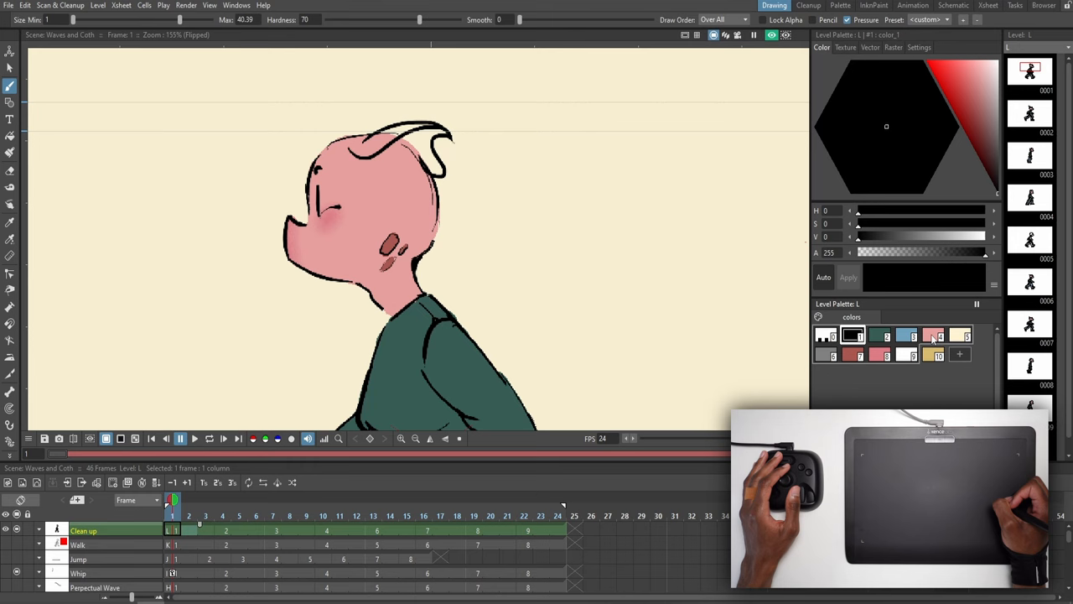
Work on the character's head on frame 1 for the ear curl.
left_click(879, 354)
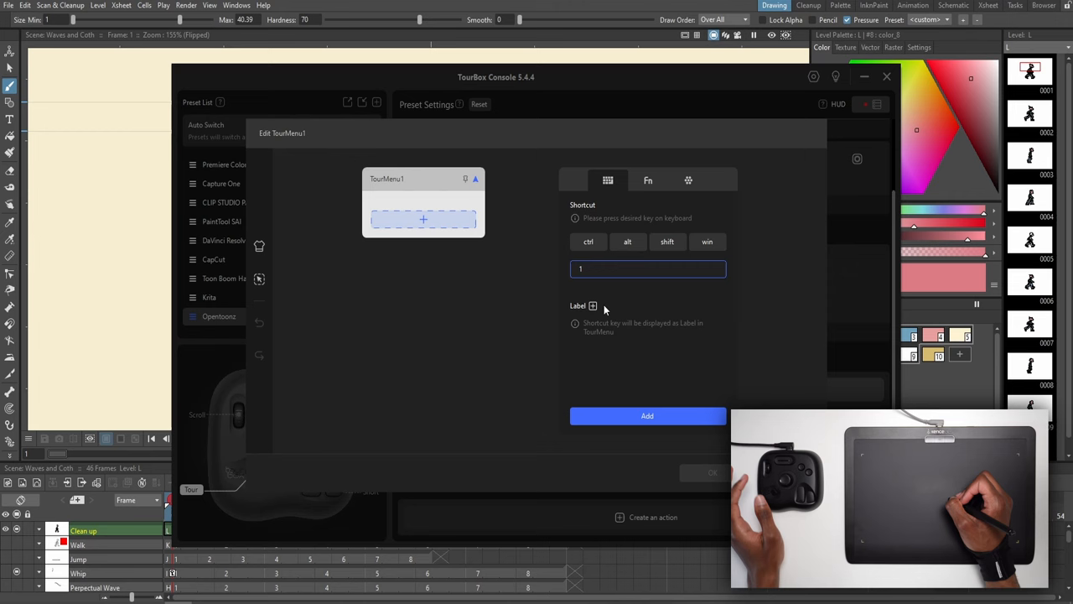
Add the numbered shortcut as a new entry in the TourMenu.
left_click(647, 416)
type("3")
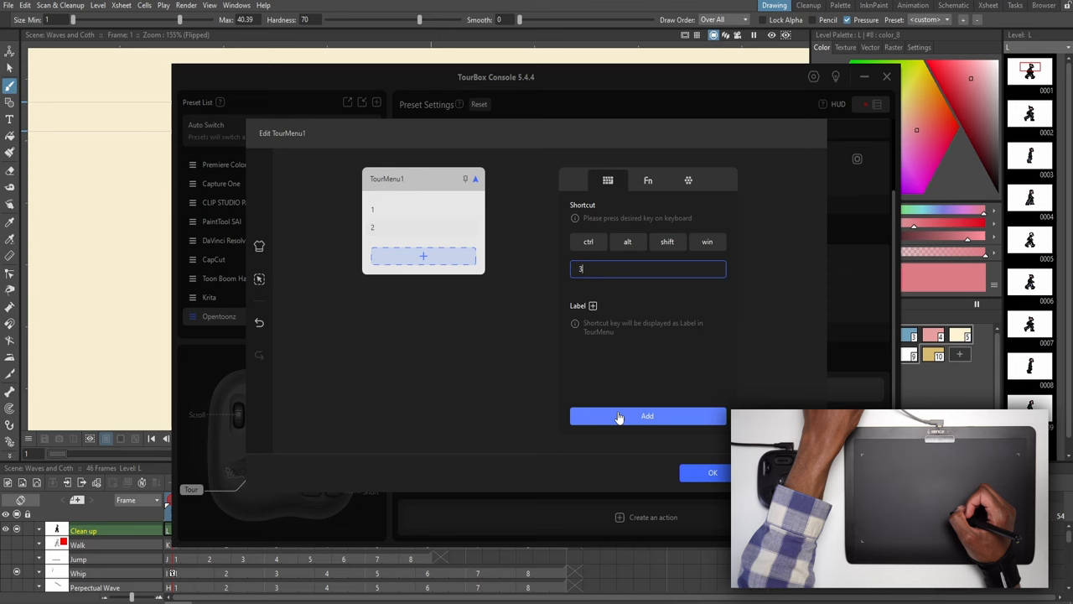